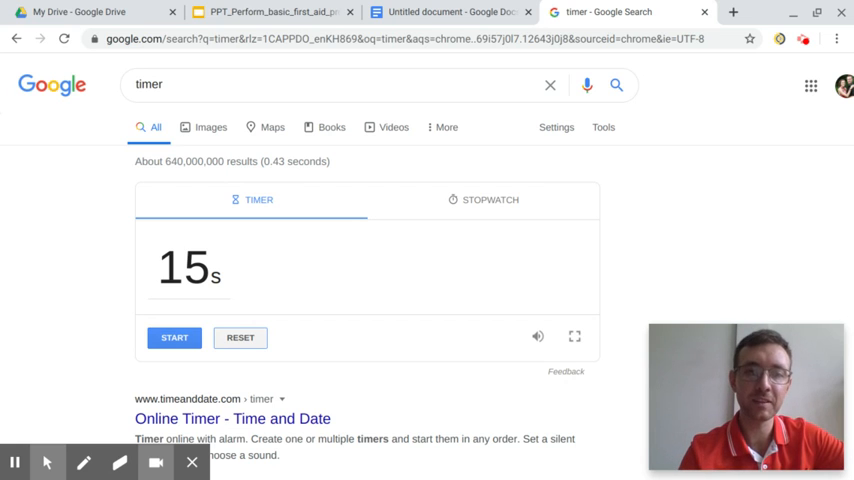
- Start Google's 15-second timer and let it count down to zero
{"action": "left_click", "coordinate": [174, 336]}
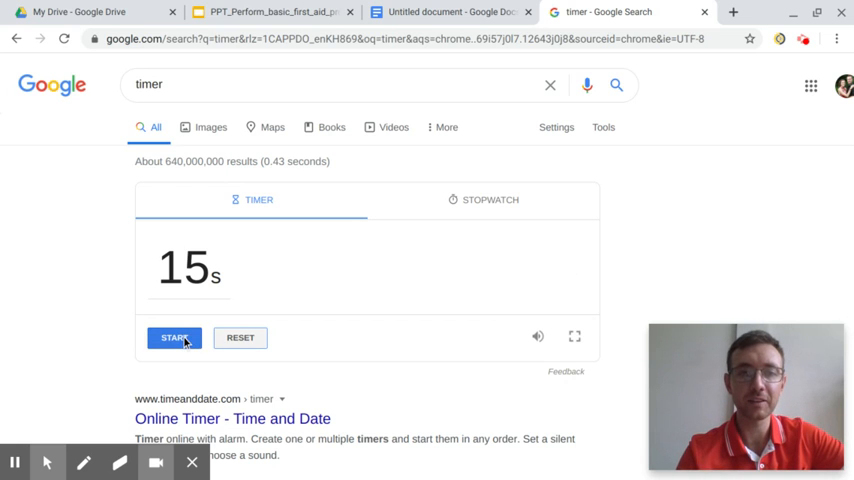
{"action": "left_click", "coordinate": [174, 336]}
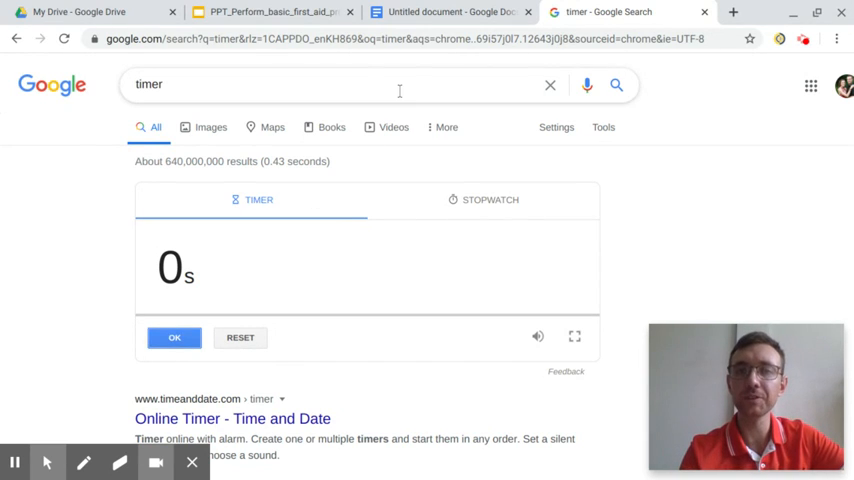
- Switch to the untitled Google Docs document with the clock faces and 4+4+4+4 = 16 working
{"action": "left_click", "coordinate": [466, 12]}
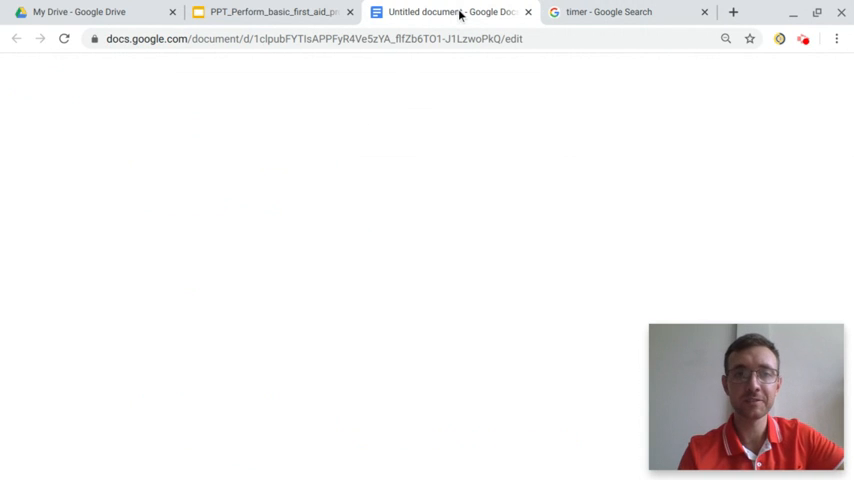
{"action": "mouse_move", "coordinate": [320, 284]}
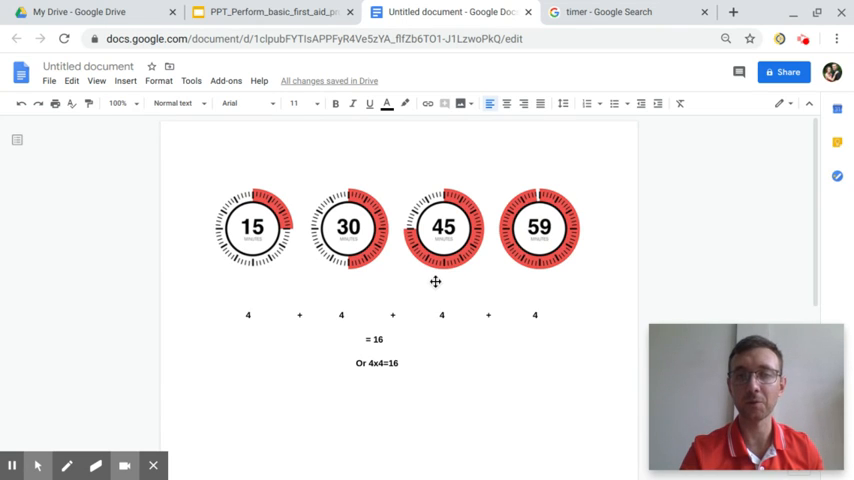
{"action": "mouse_move", "coordinate": [544, 282]}
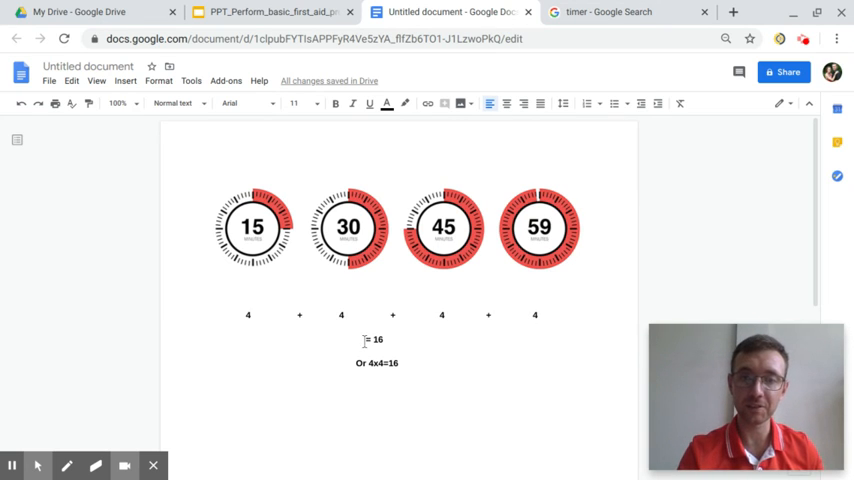
{"action": "double_click", "coordinate": [376, 340]}
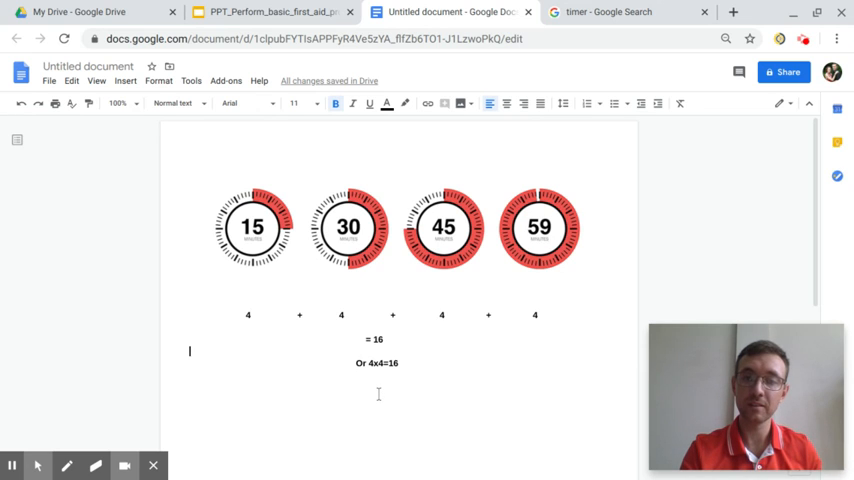
{"action": "mouse_move", "coordinate": [402, 390]}
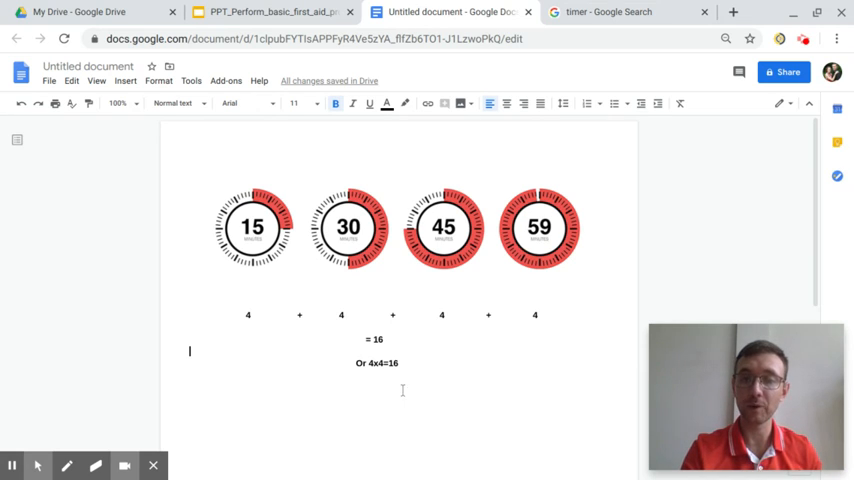
{"action": "mouse_move", "coordinate": [420, 376]}
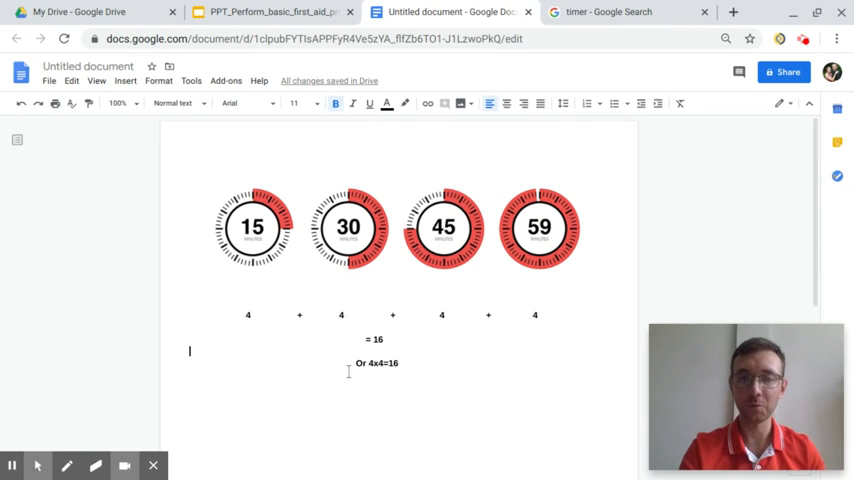
{"action": "mouse_move", "coordinate": [452, 372]}
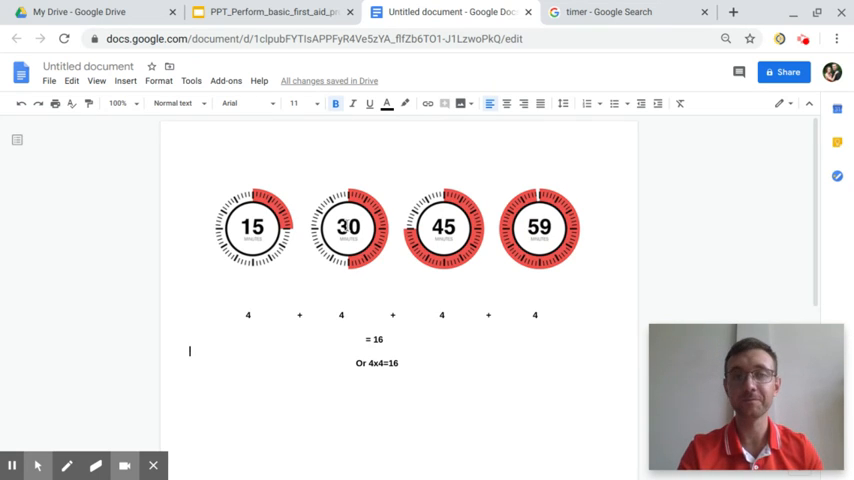
{"action": "mouse_move", "coordinate": [270, 12]}
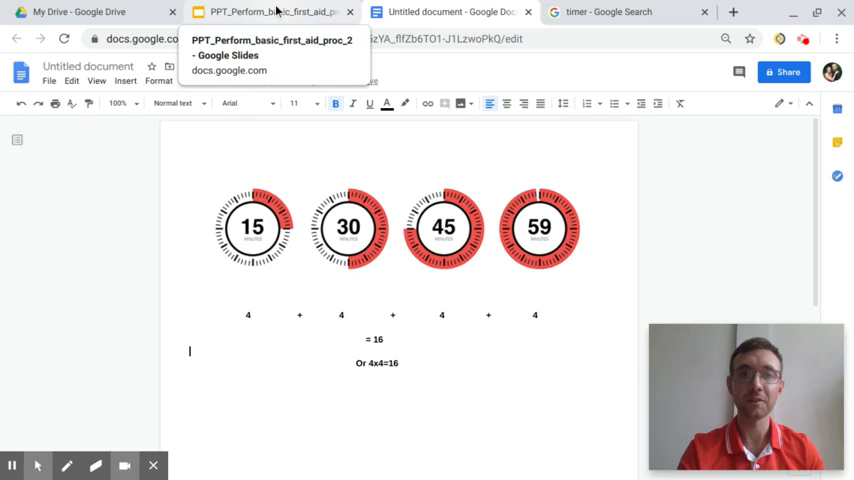
- Switch to the PPT_Perform_basic_first_aid deck and show slide 19 on measuring respiration rate
{"action": "left_click", "coordinate": [270, 12]}
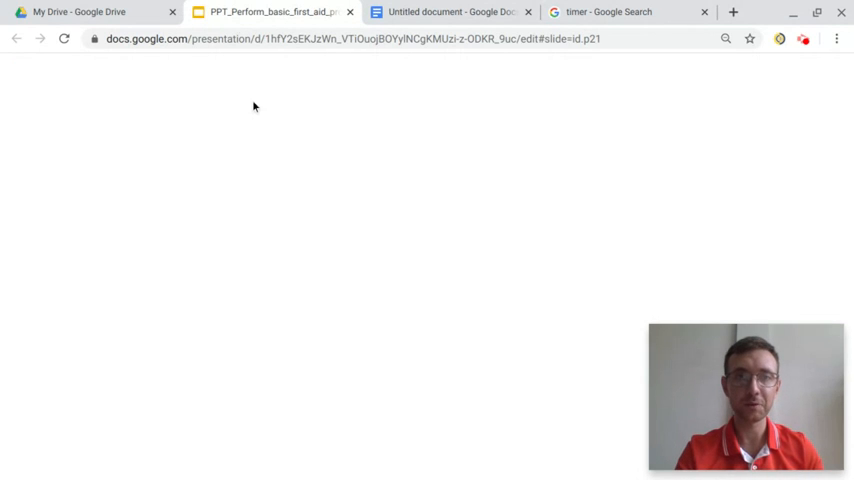
{"action": "mouse_move", "coordinate": [400, 292]}
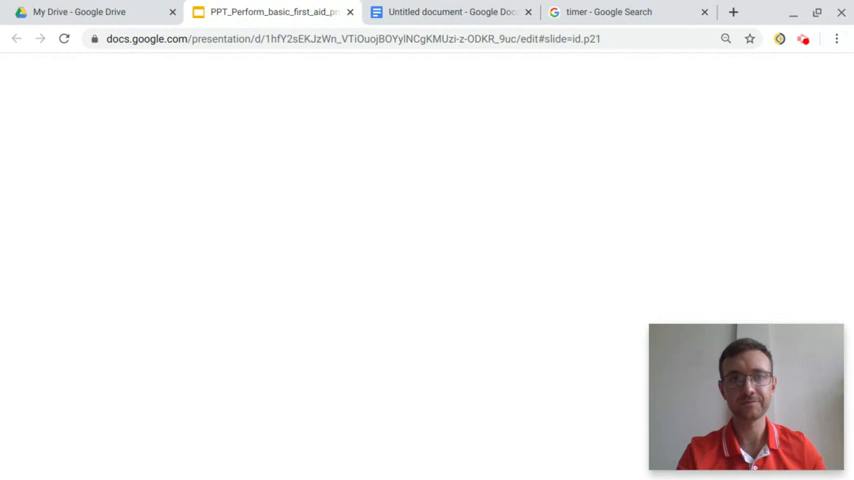
{"action": "mouse_move", "coordinate": [284, 304]}
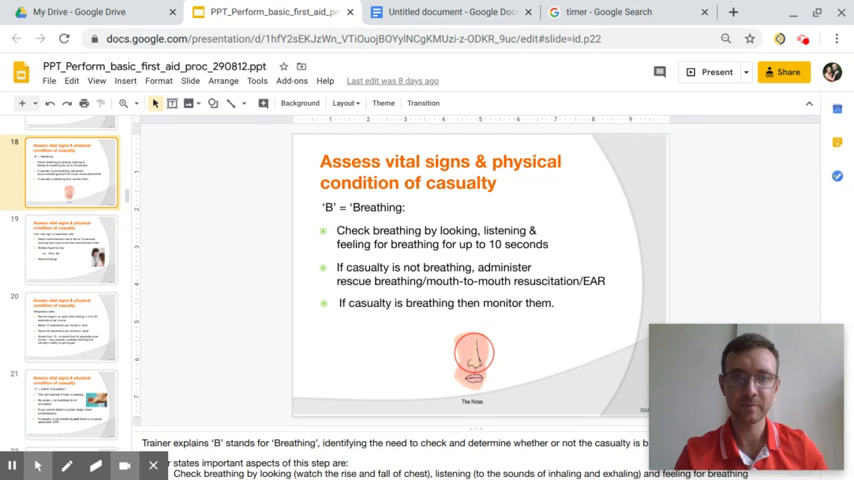
{"action": "left_click", "coordinate": [72, 248]}
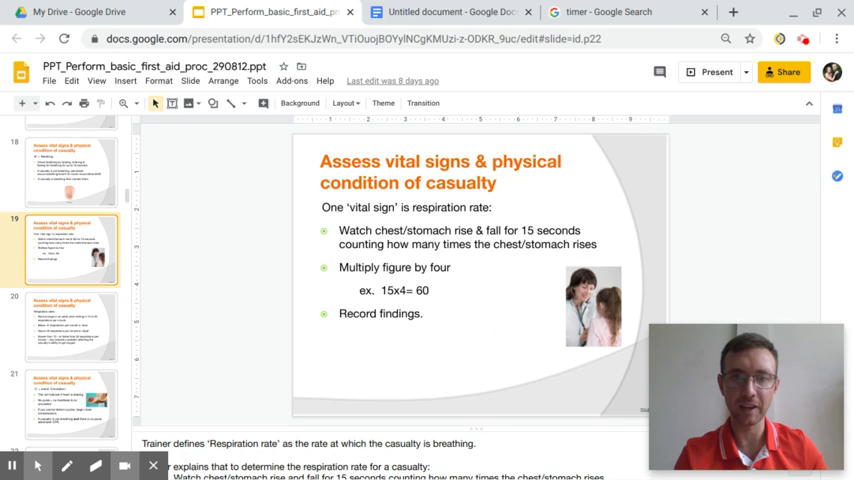
- Move to slide 20 listing normal, slow and rapid respiration rate ranges
{"action": "left_click", "coordinate": [72, 328]}
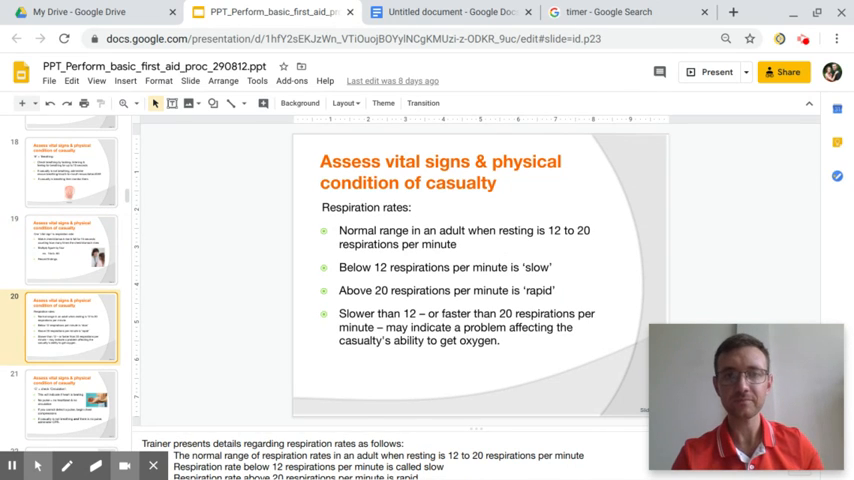
{"action": "mouse_move", "coordinate": [632, 216]}
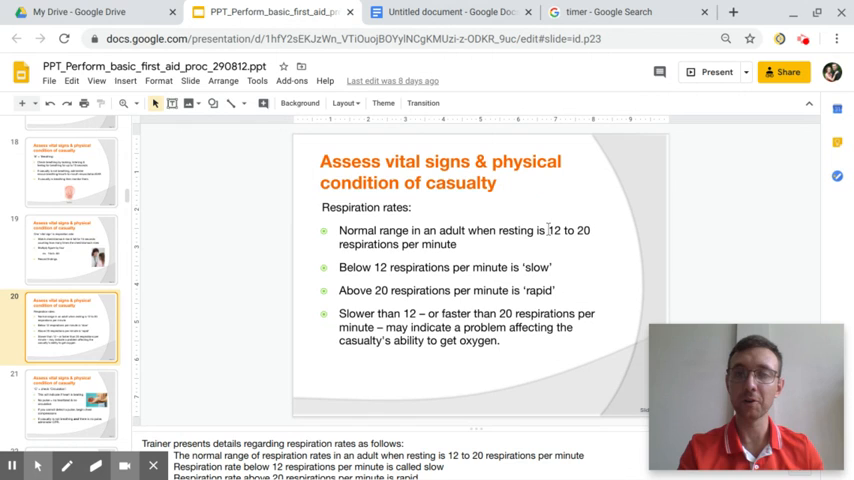
{"action": "mouse_move", "coordinate": [592, 246]}
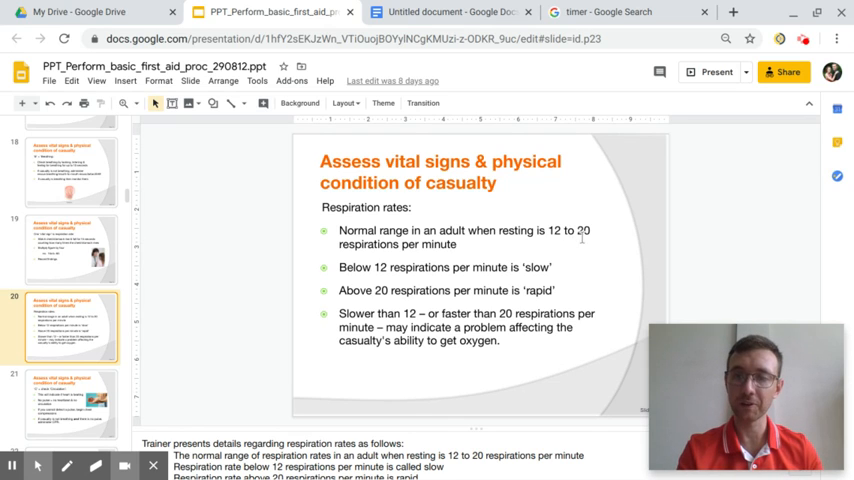
{"action": "mouse_move", "coordinate": [588, 246]}
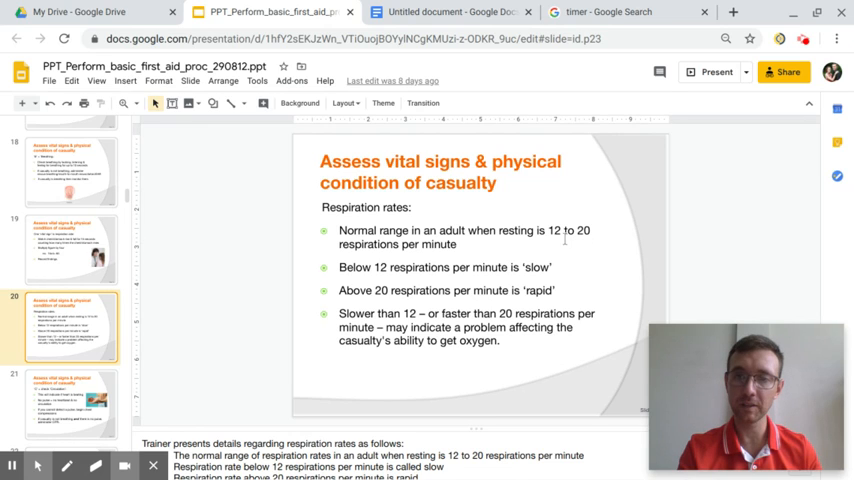
{"action": "mouse_move", "coordinate": [580, 250]}
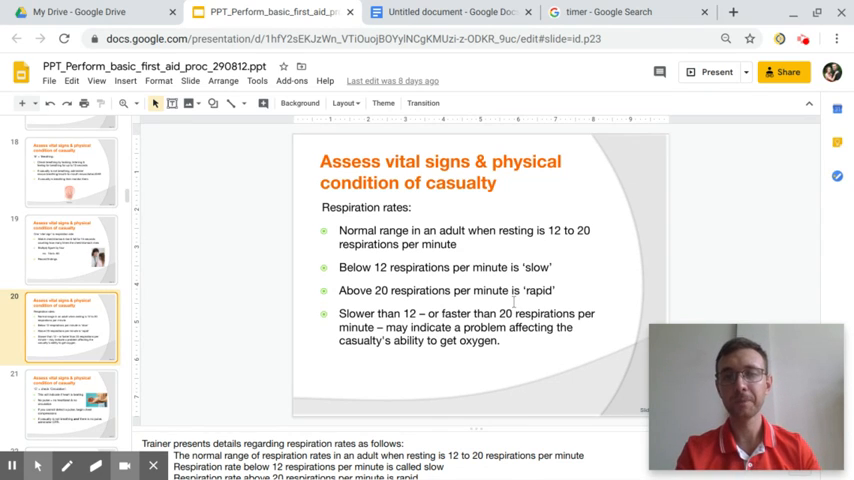
{"action": "mouse_move", "coordinate": [576, 278]}
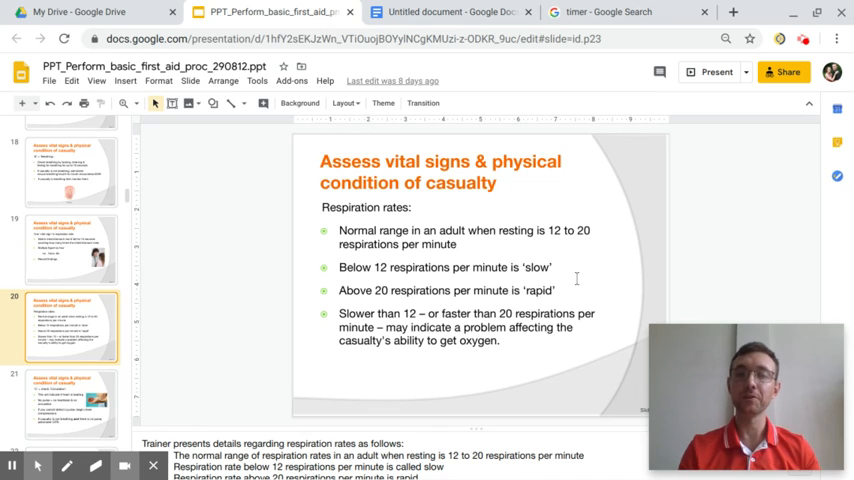